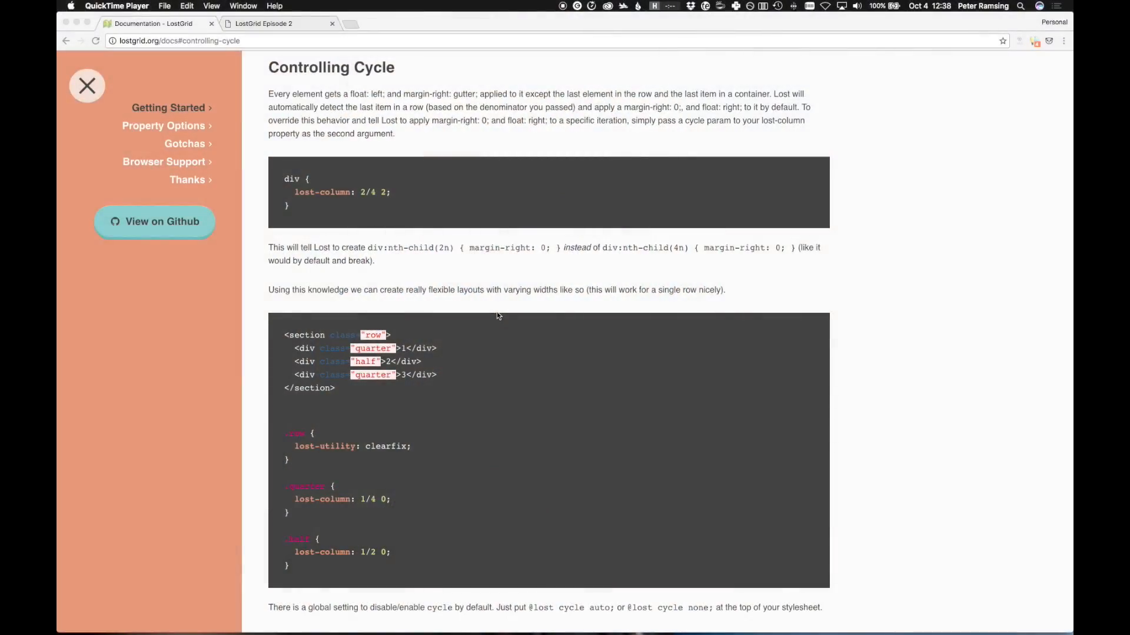
mouse_move(494, 257)
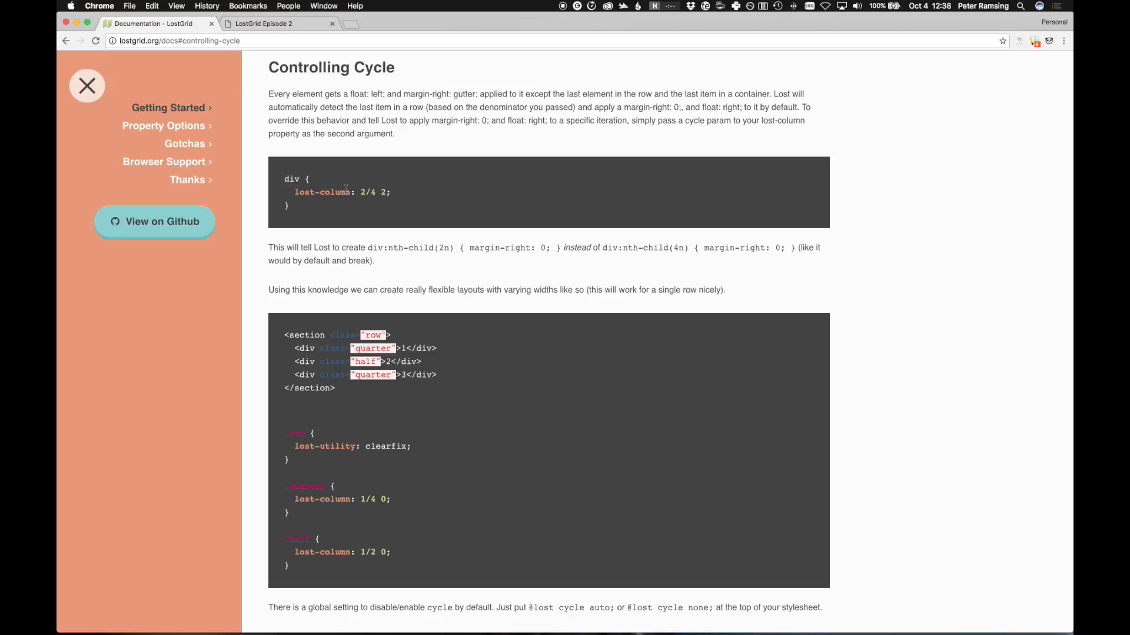
- Duplicate the content--left-info and content--right-info divs in index.html and view the page in Chrome
double_click(367, 192)
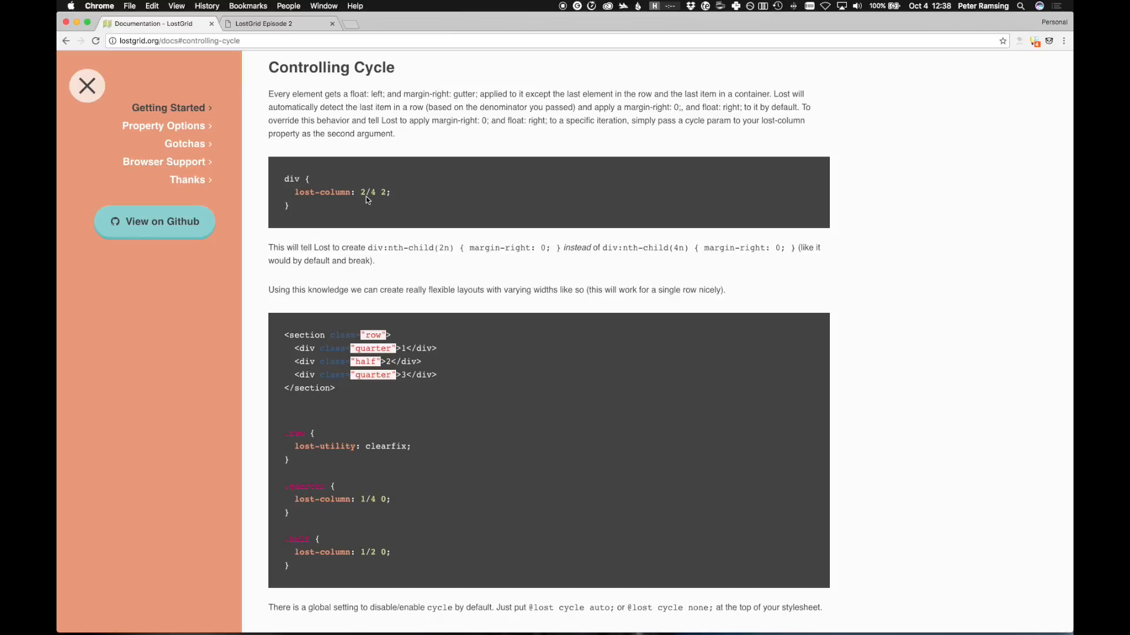
mouse_move(367, 200)
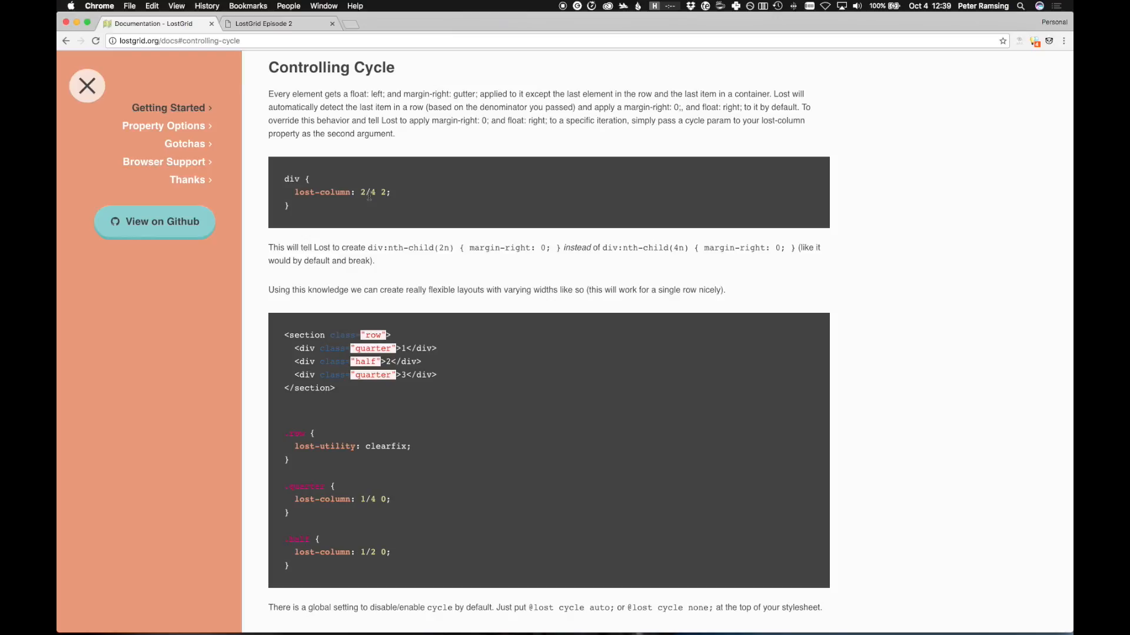
double_click(374, 191)
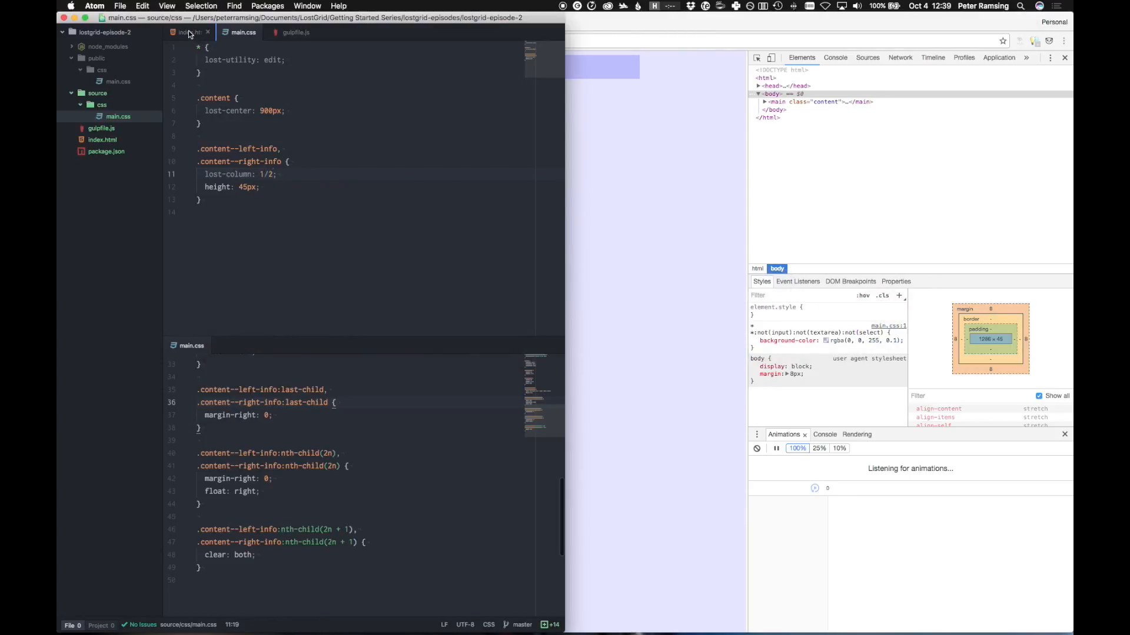
click(189, 32)
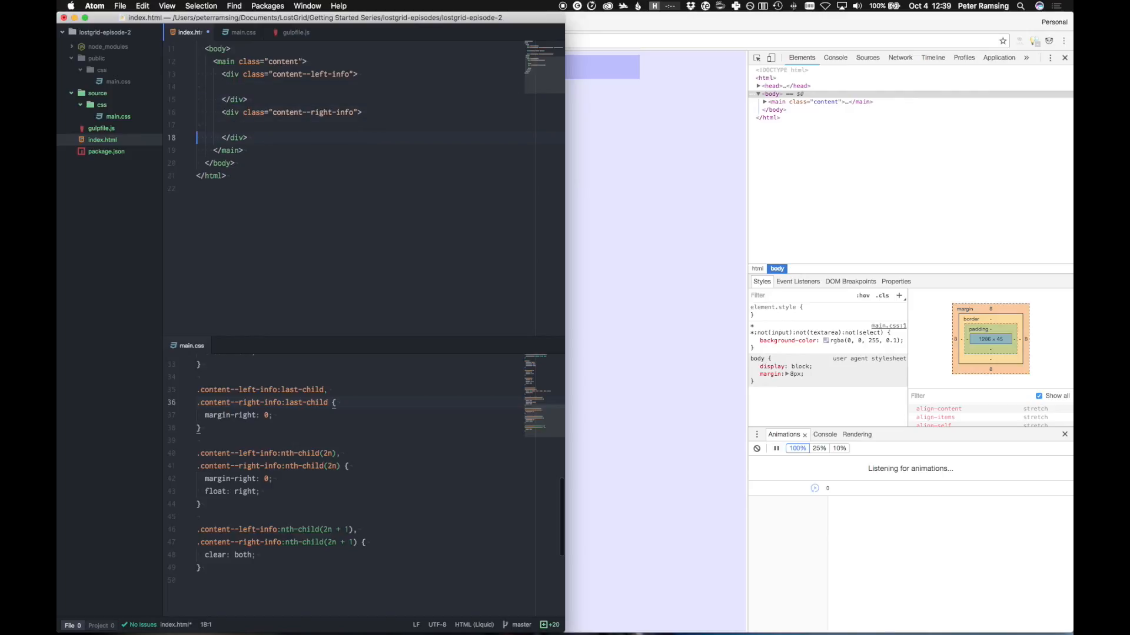
click(288, 73)
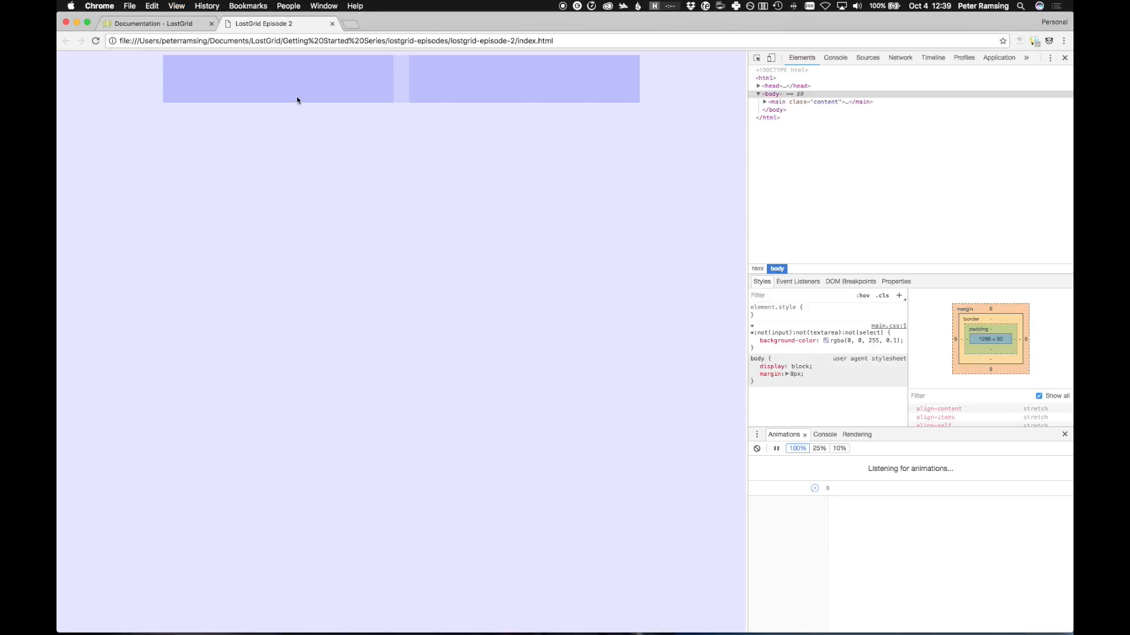
mouse_move(392, 135)
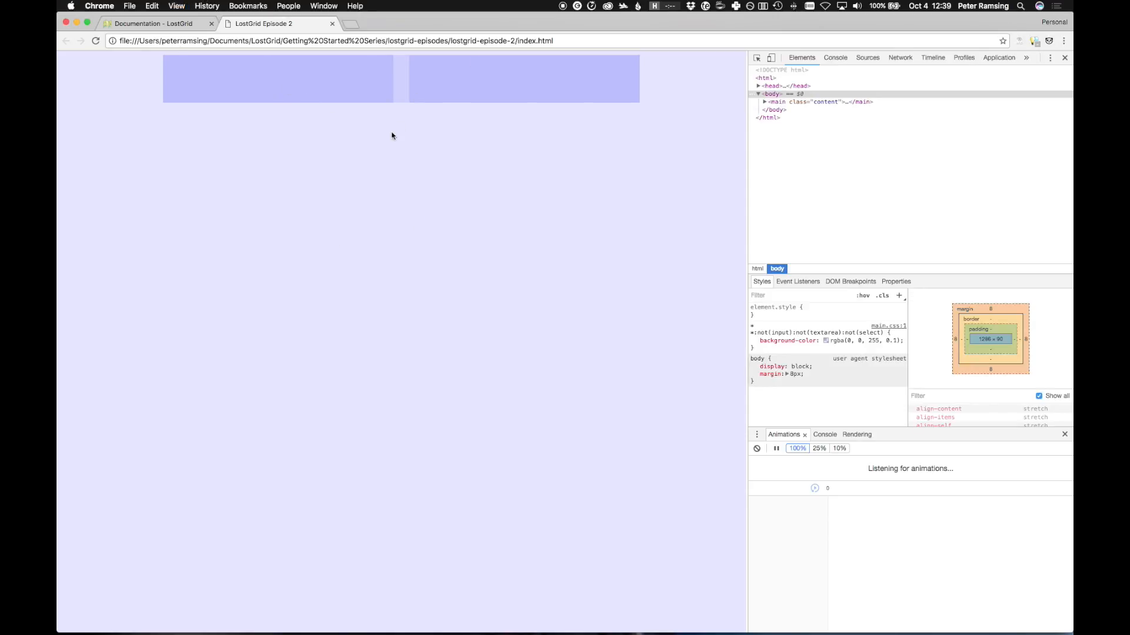
mouse_move(293, 81)
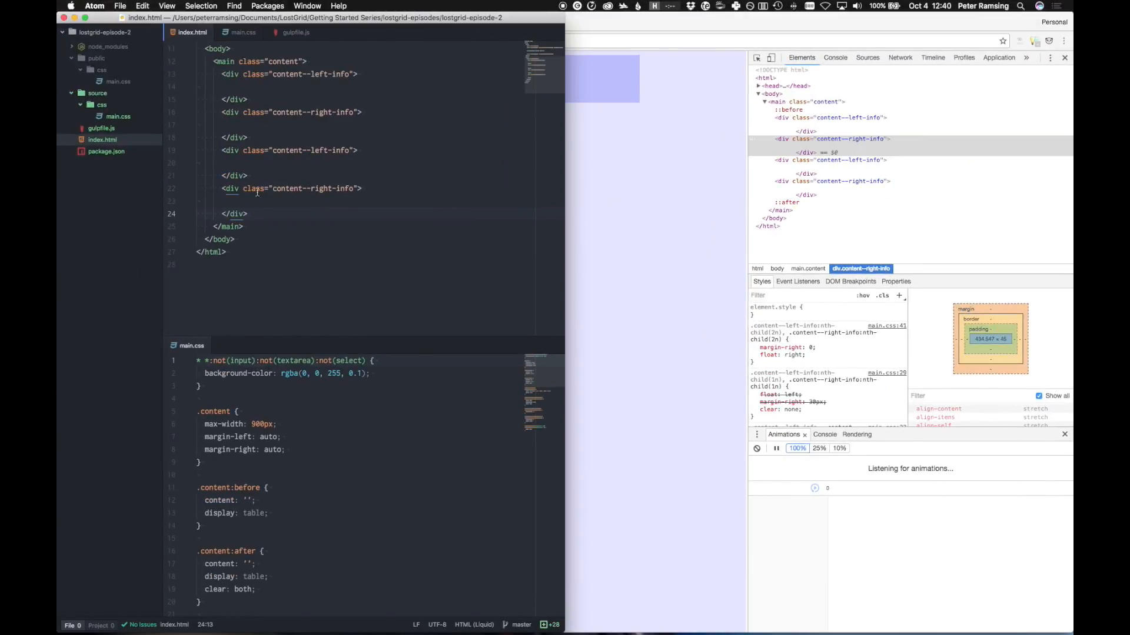
- Add a gulp watch task for source/css/main.css and start it with 'gulp watch' in Terminal
click(294, 33)
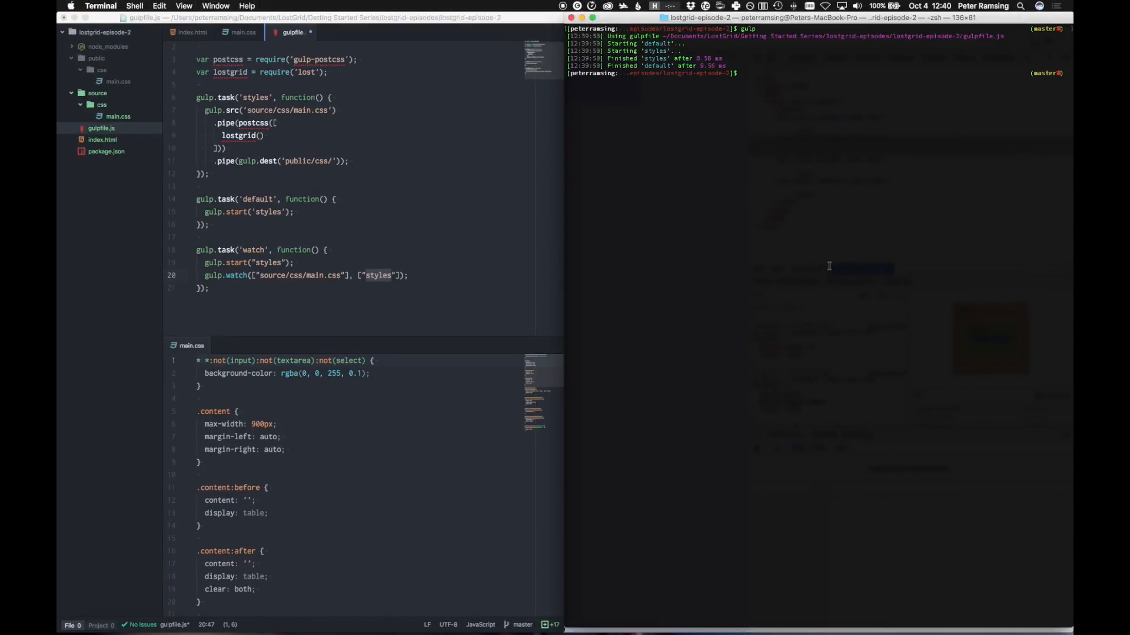
text(gulp watch)
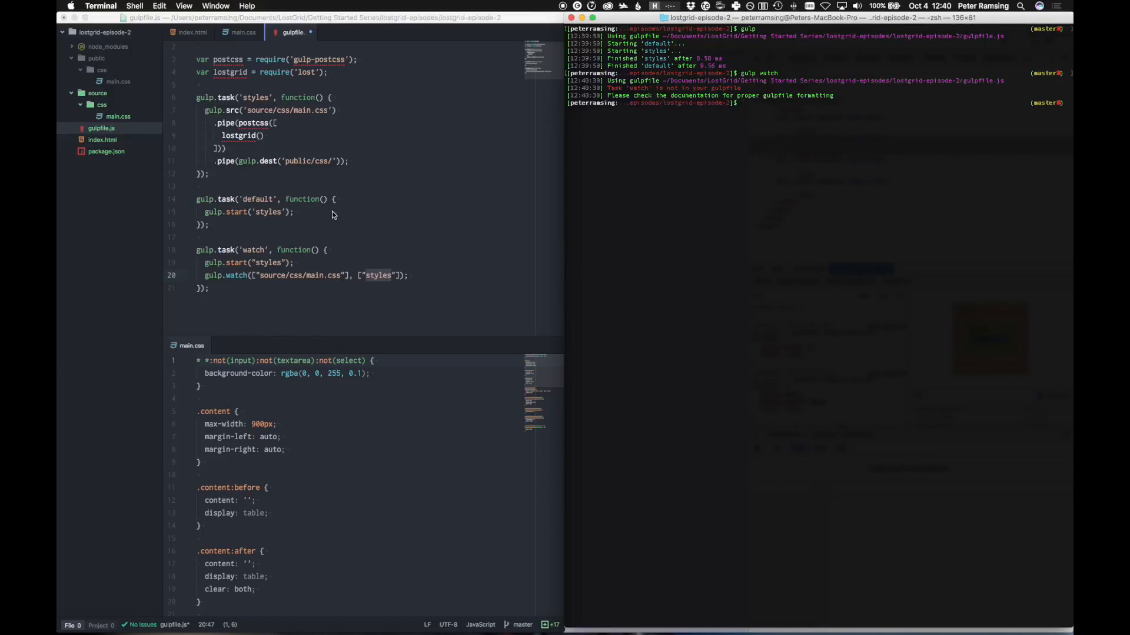
text(gulp watch)
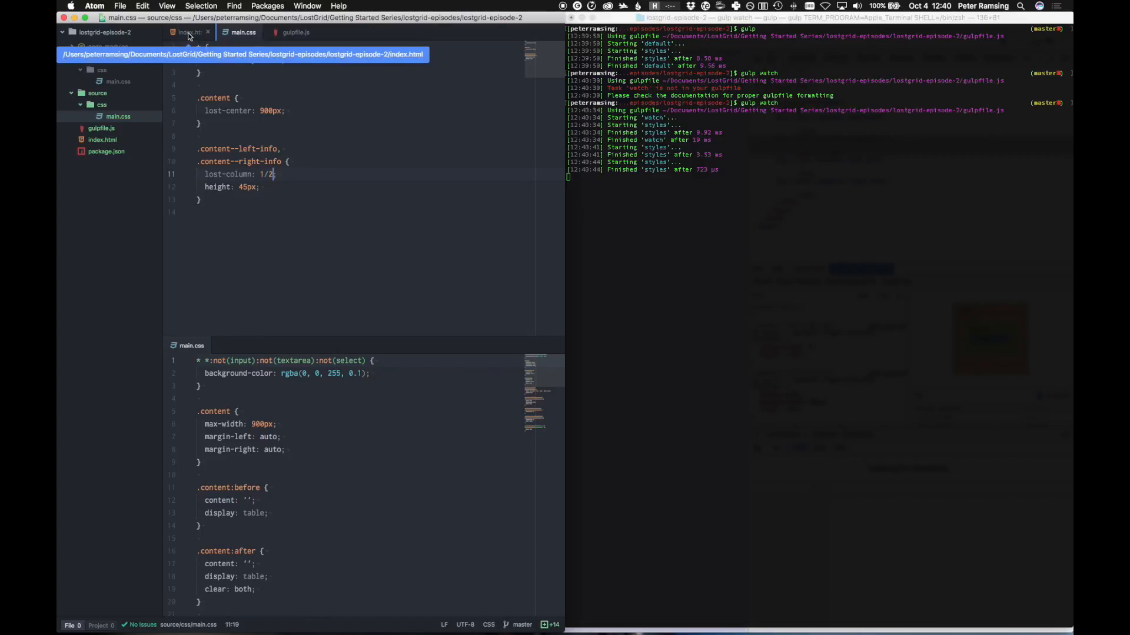
- Rename the middle div to content--center-info and label the divs left, center and right in index.html
click(188, 32)
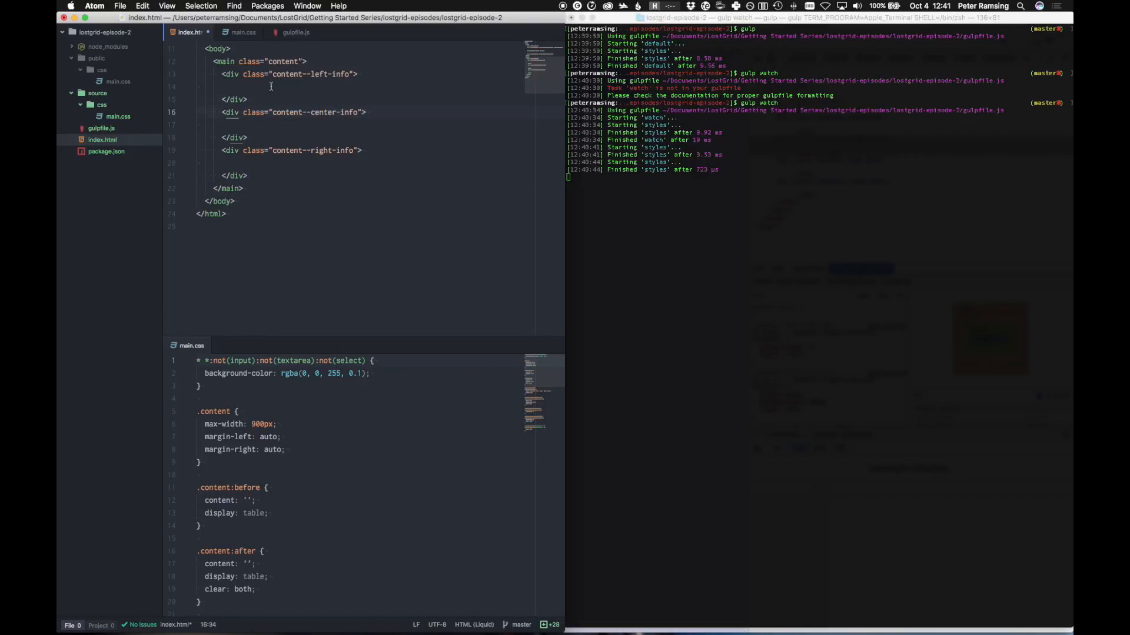
text(left)
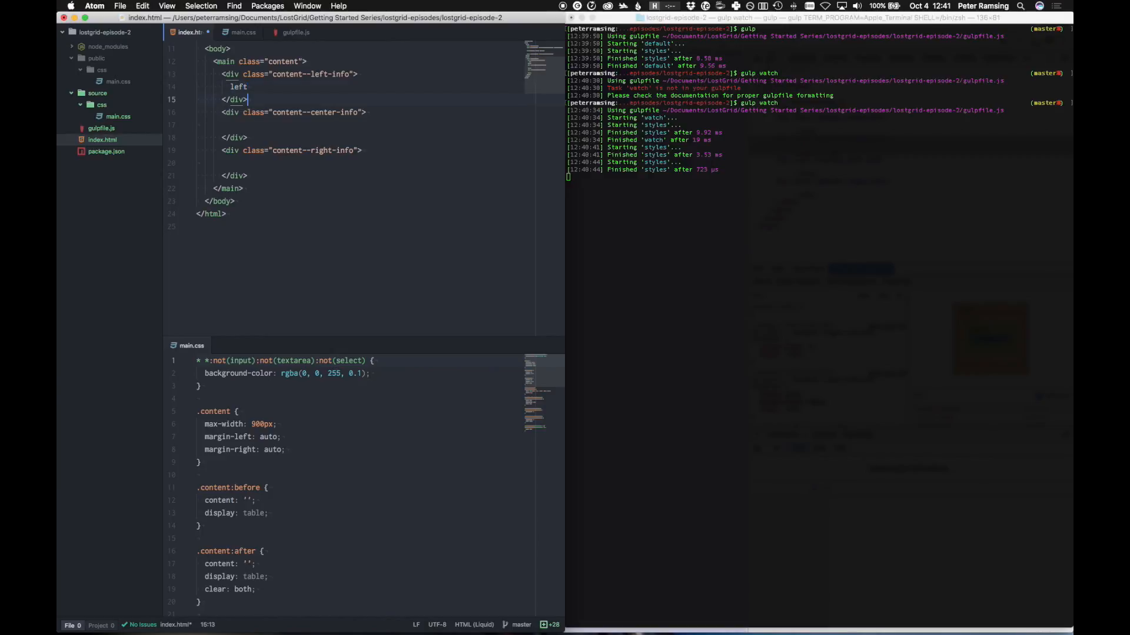
text(center)
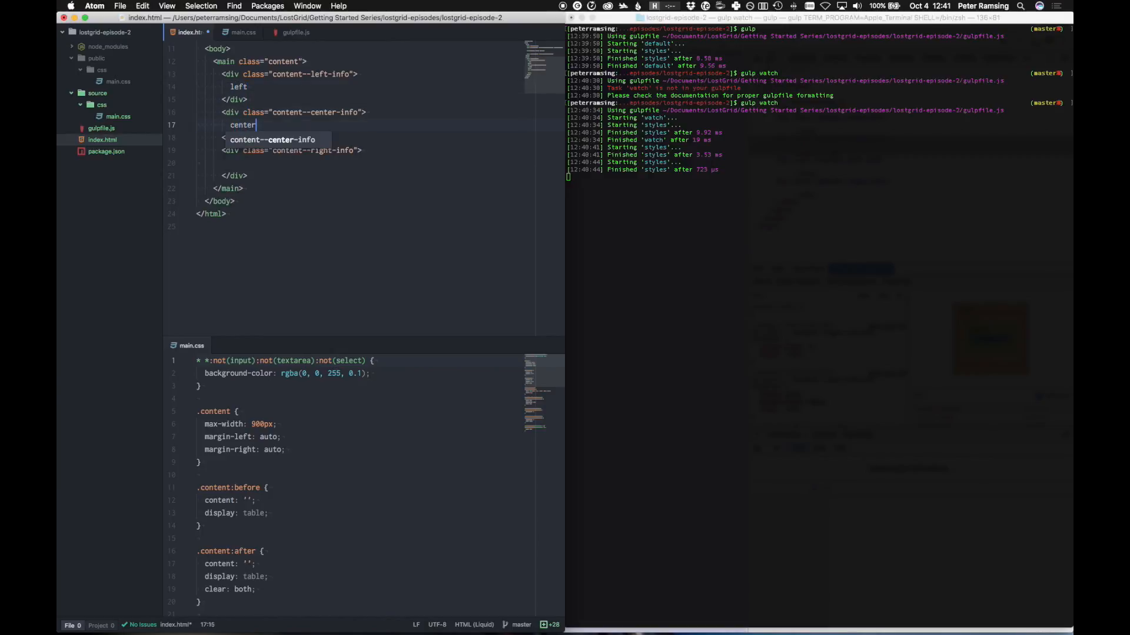
text(ri)
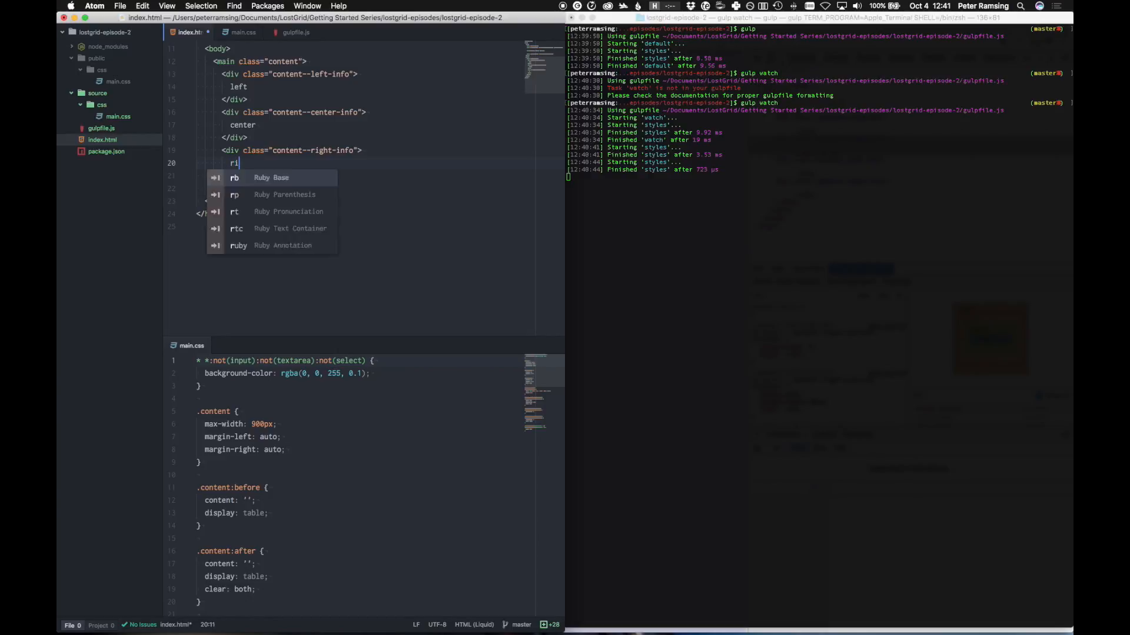
text(ght)
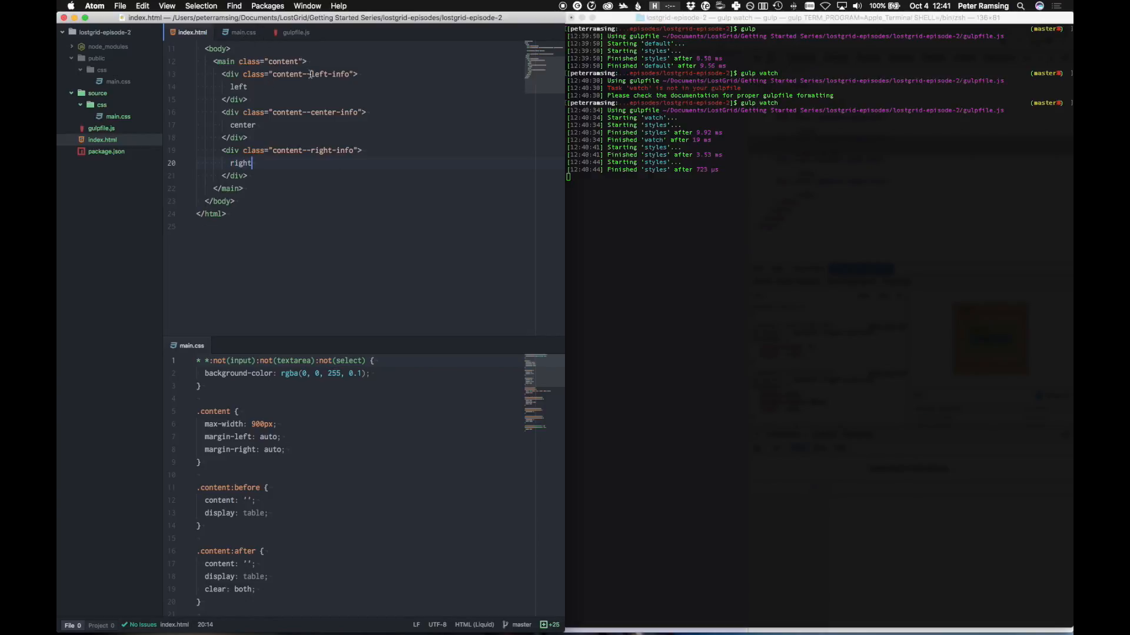
- In main.css give the left/right divs lost-column 1/4 and the center div 1/2
click(244, 32)
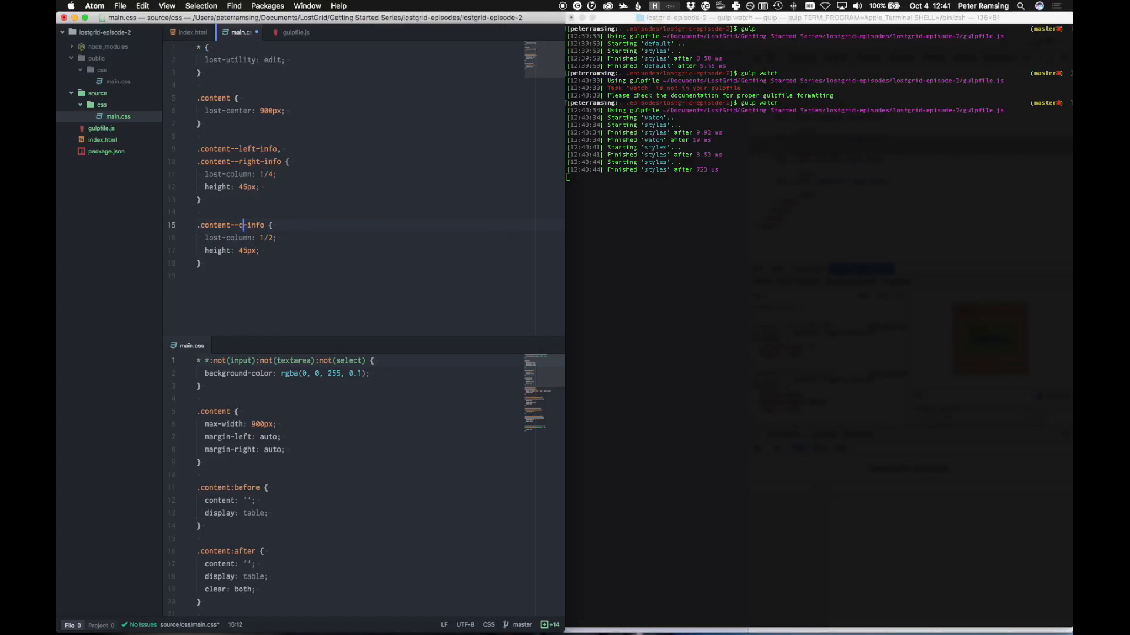
text(enter)
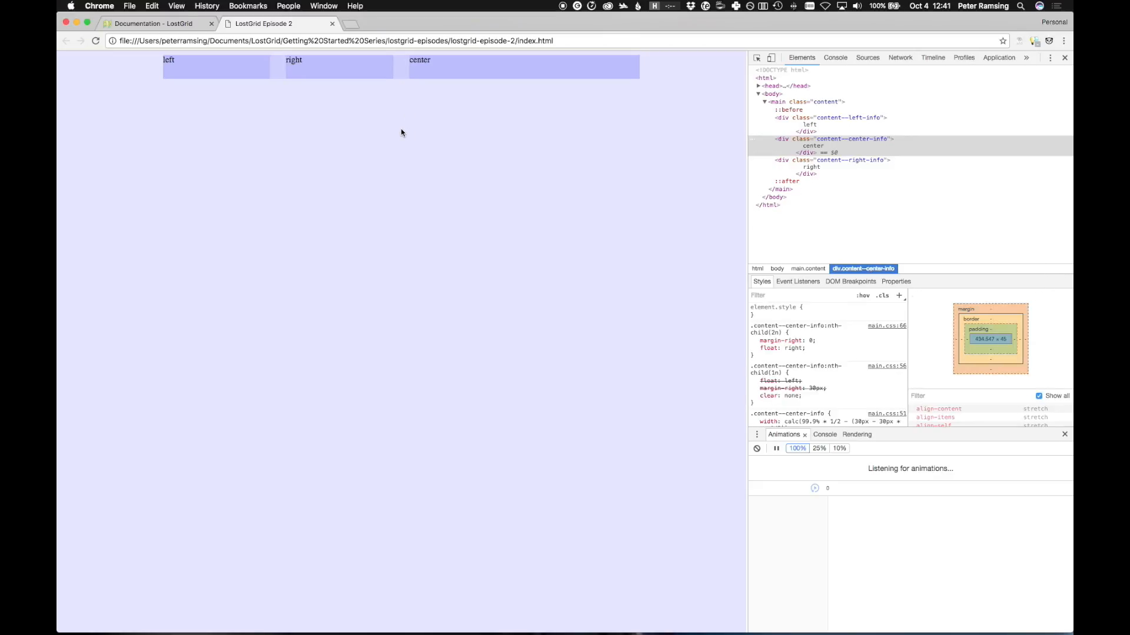
mouse_move(328, 237)
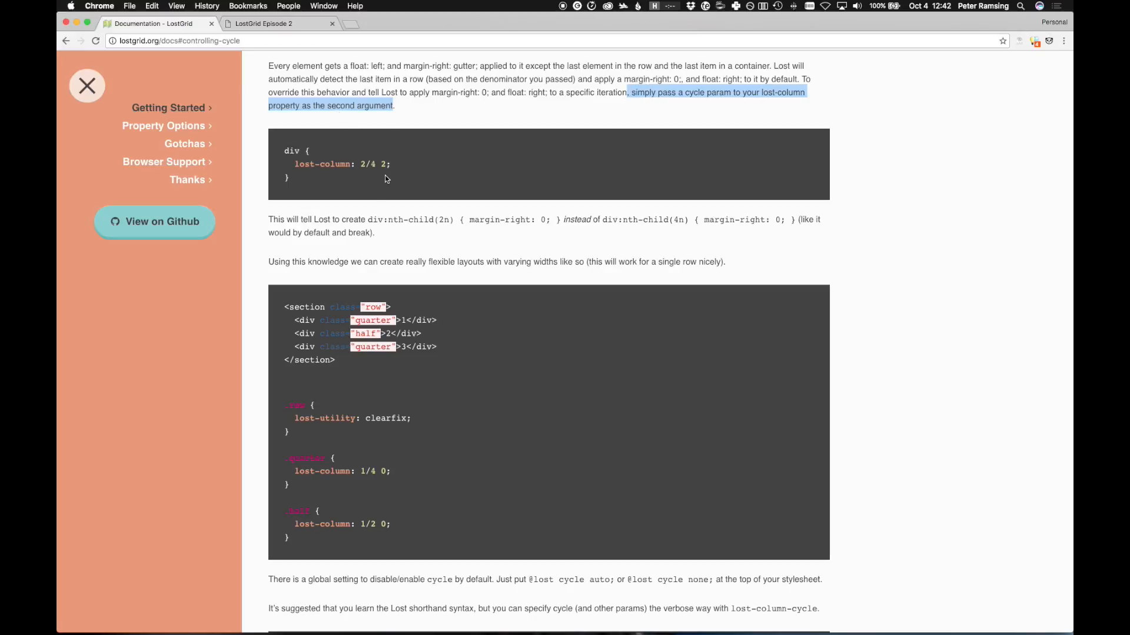
- Review the docs' cycle example, then set lost-column to 1/4 0 and 1/2 0 in main.css
scroll(down, 3)
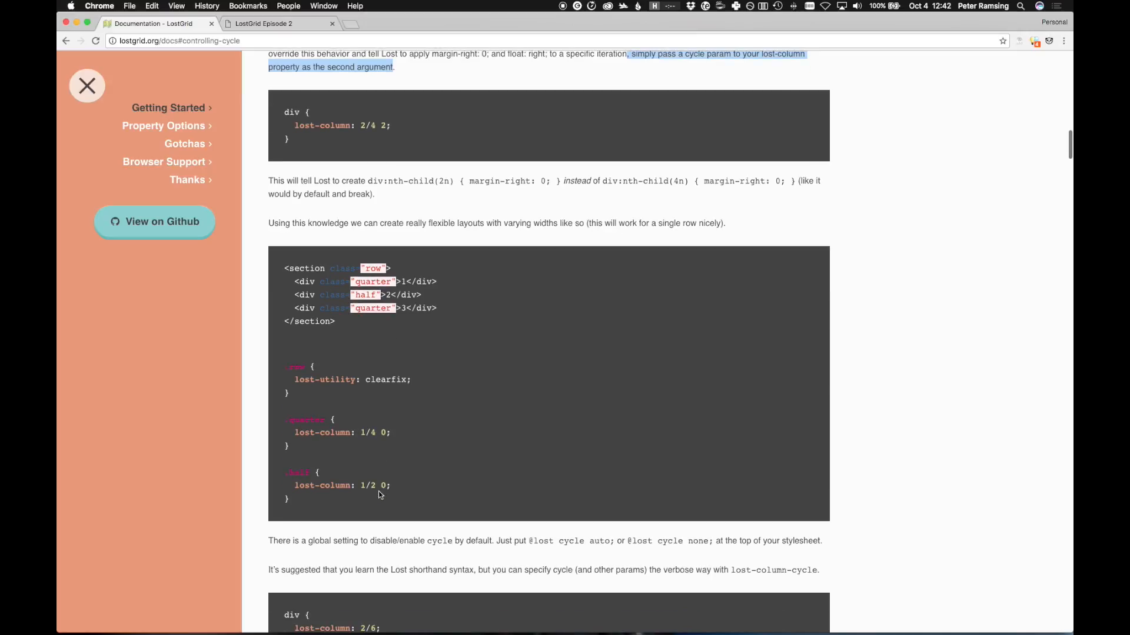
scroll(down, 3)
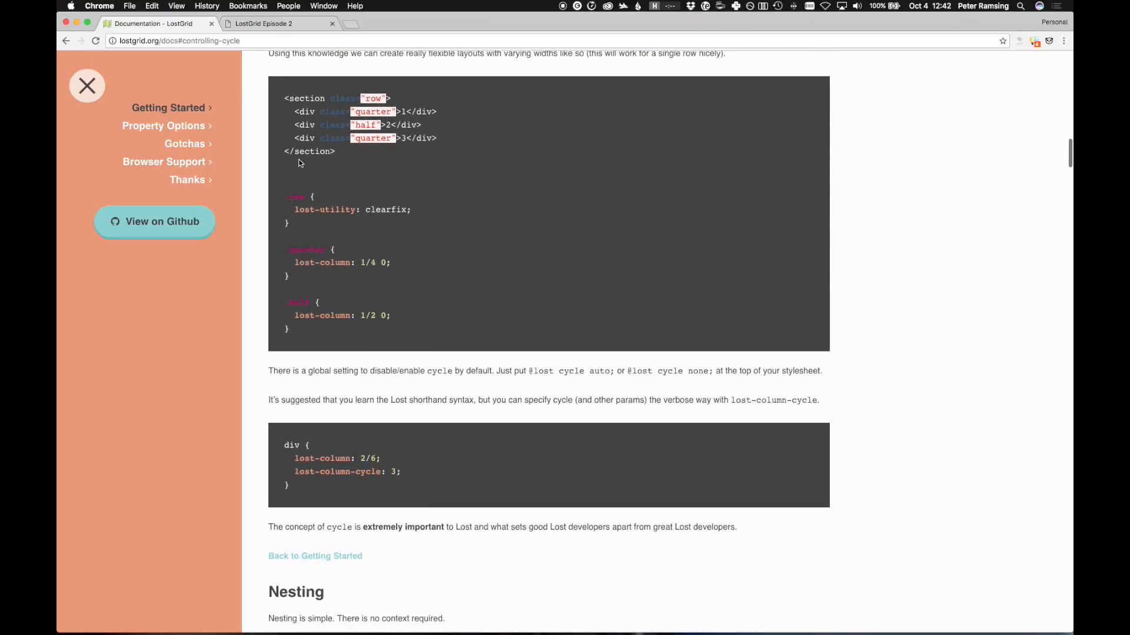
drag(284, 98, 290, 330)
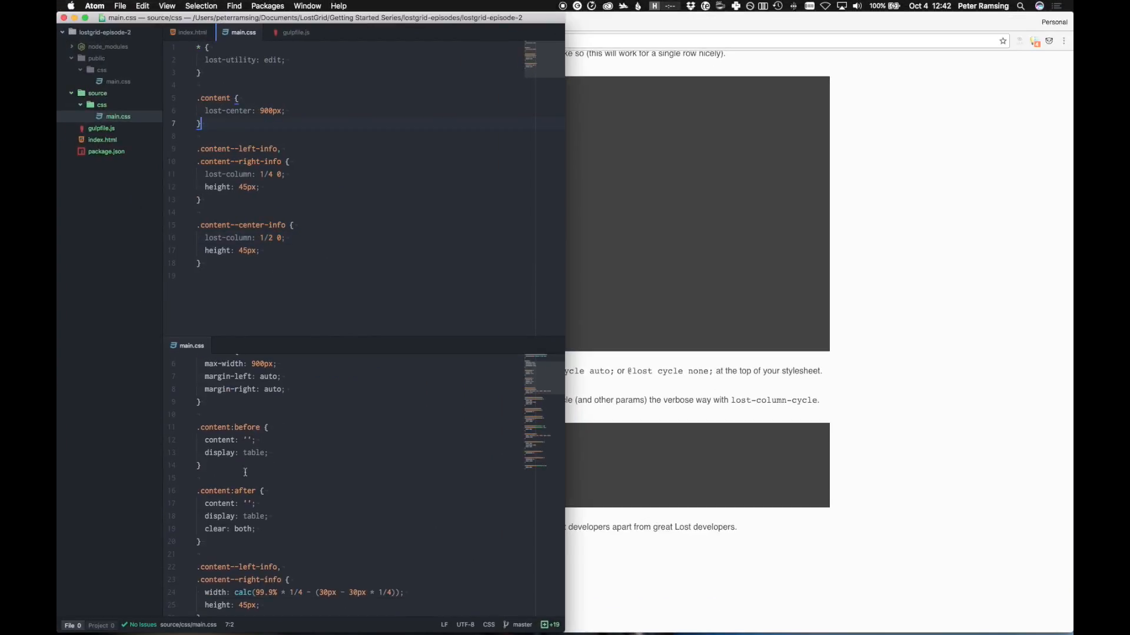
drag(197, 427, 256, 541)
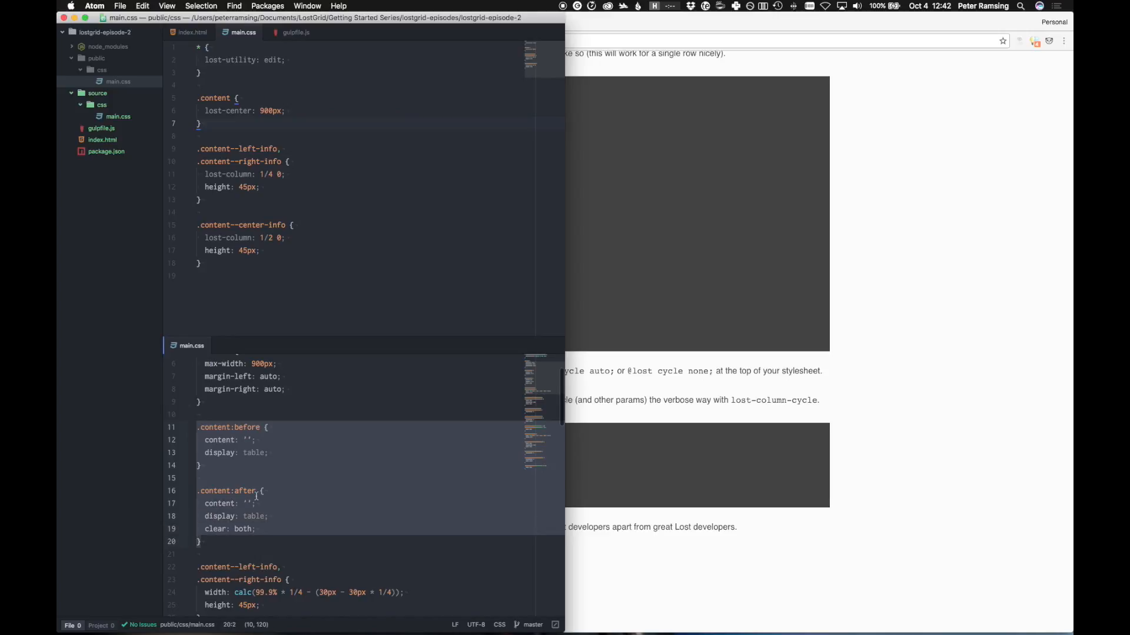
scroll(down, 3)
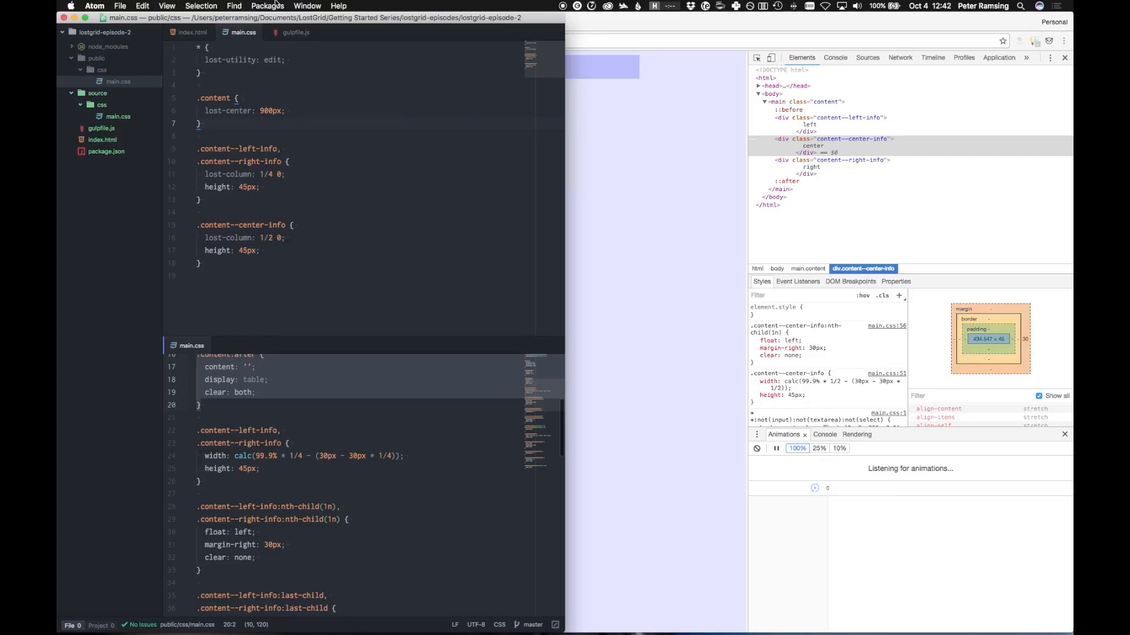
- Duplicate the three divs in index.html and set the quarter columns to lost-column 1/4 3, giving two aligned rows
click(190, 32)
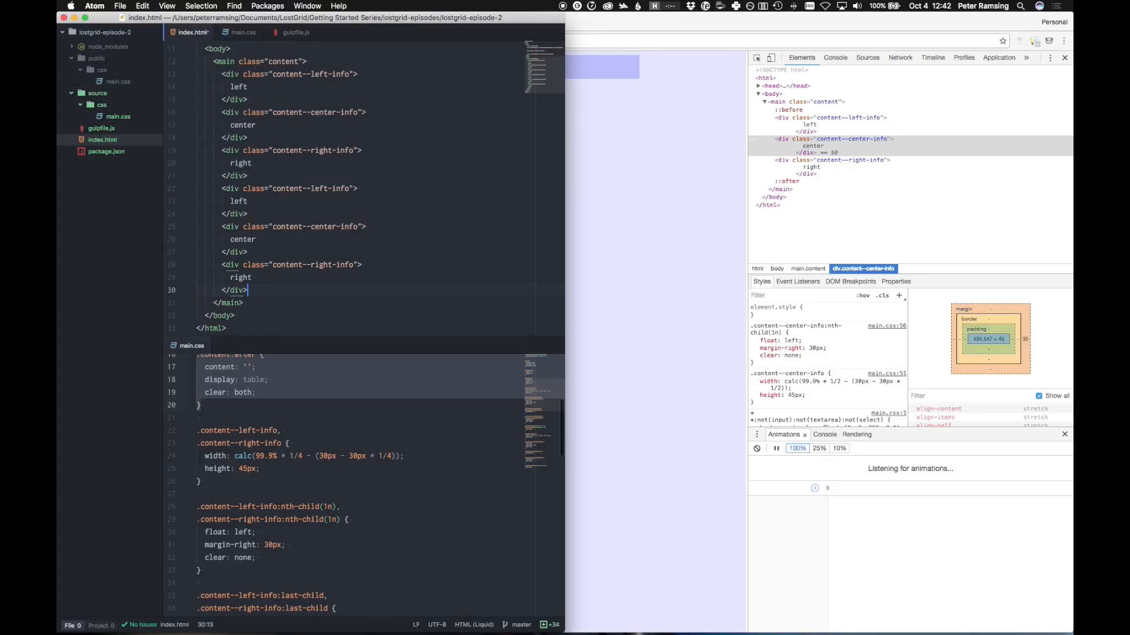
click(242, 32)
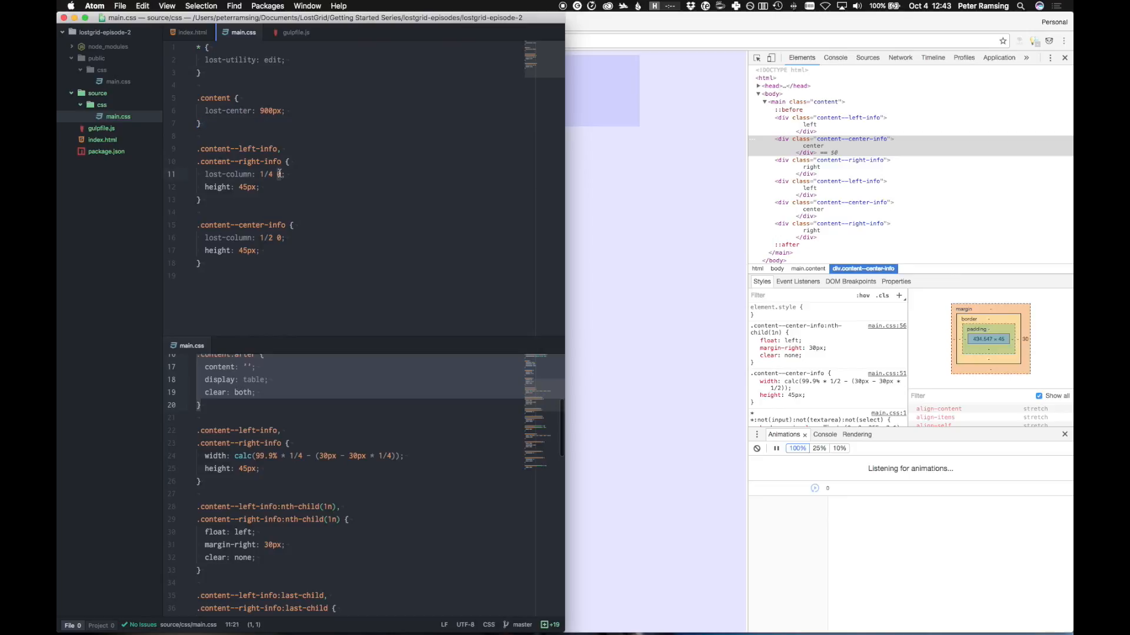
text(3)
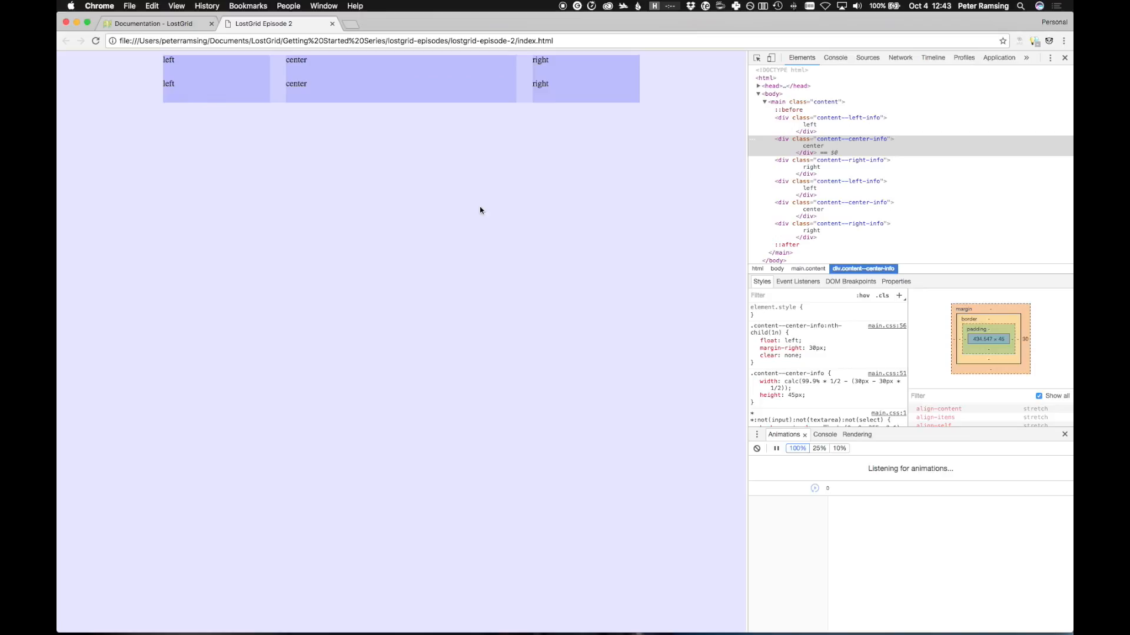
mouse_move(395, 188)
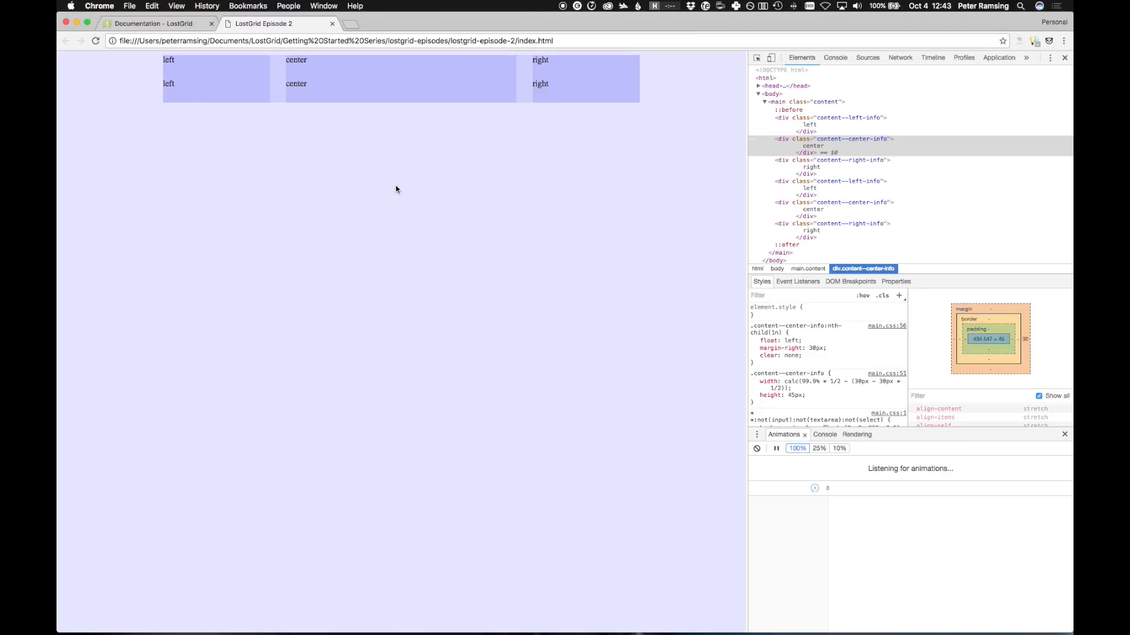